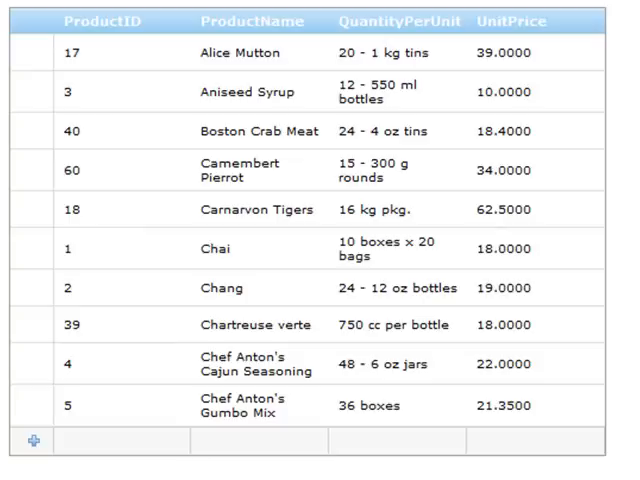
# - Enter a new product row named AAA with quantity asdf in the grid's add-new row
pyautogui.click(258, 441)
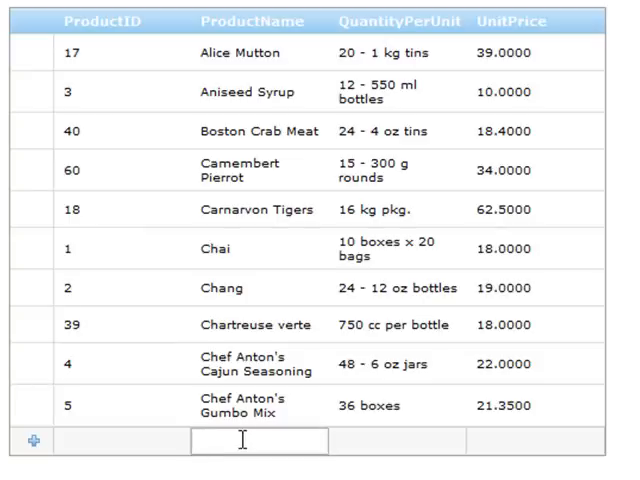
pyautogui.write('AAA')
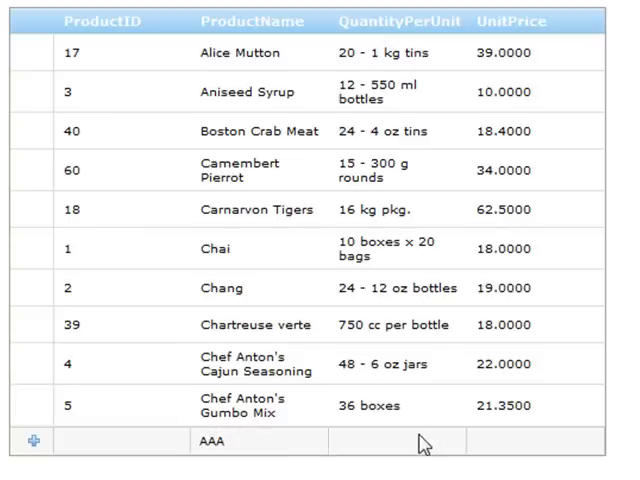
pyautogui.write('asdf')
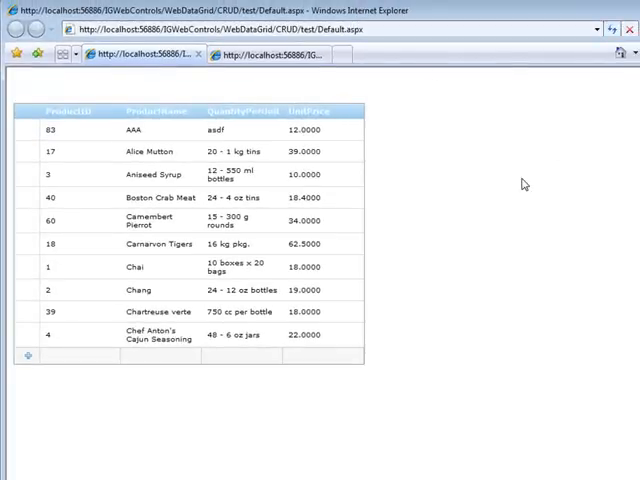
pyautogui.moveTo(492, 196)
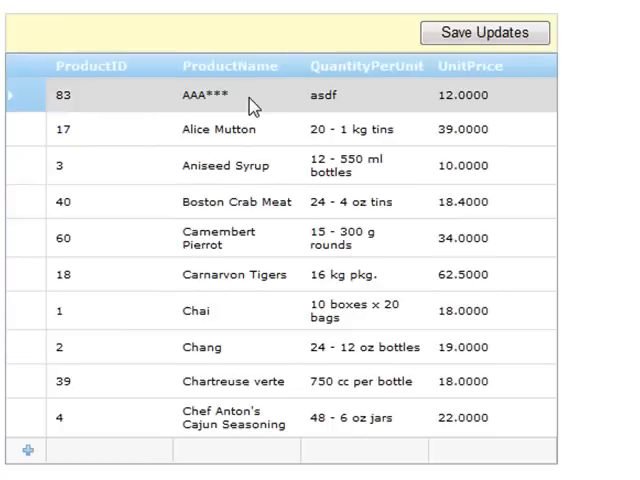
pyautogui.moveTo(503, 463)
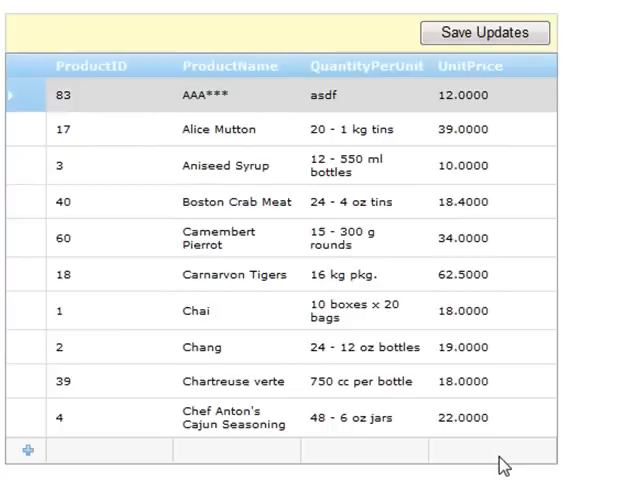
pyautogui.moveTo(243, 143)
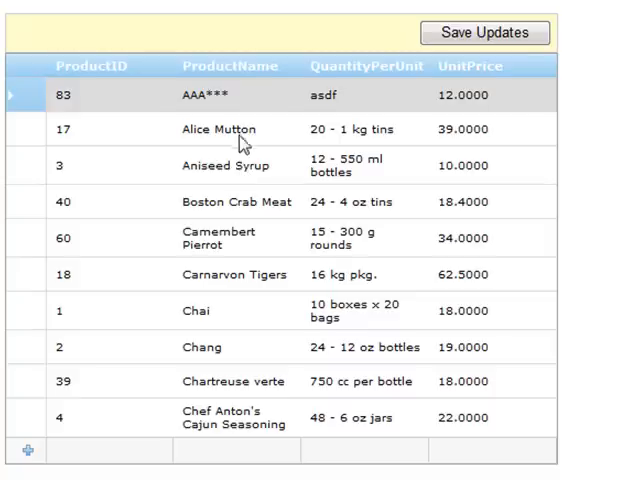
pyautogui.moveTo(278, 142)
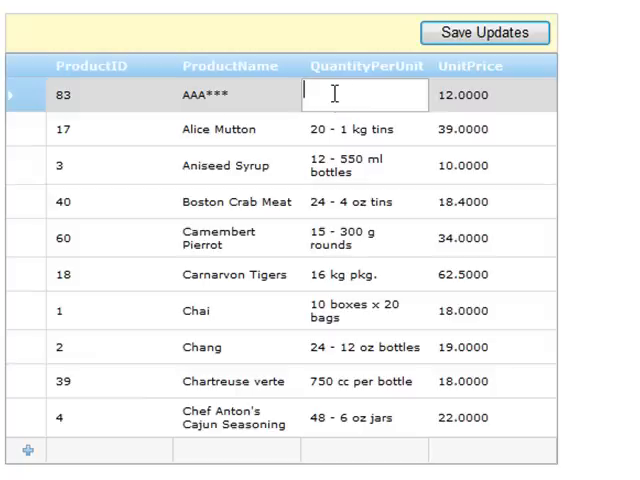
pyautogui.write('90283409328')
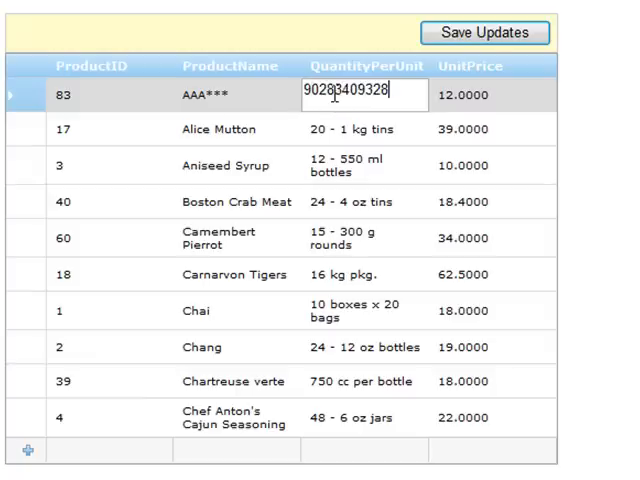
pyautogui.click(484, 32)
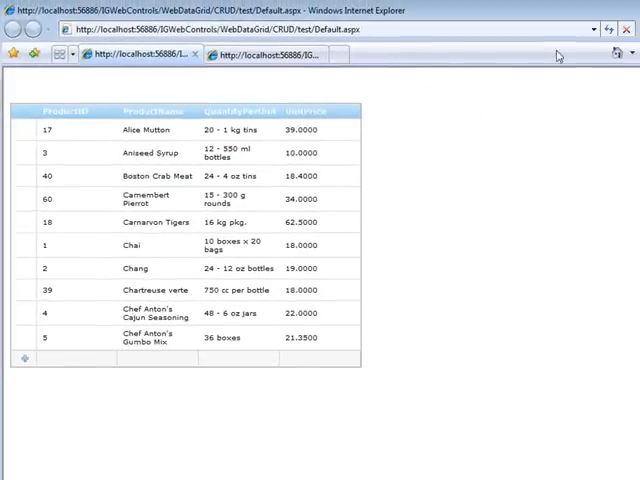
pyautogui.moveTo(546, 189)
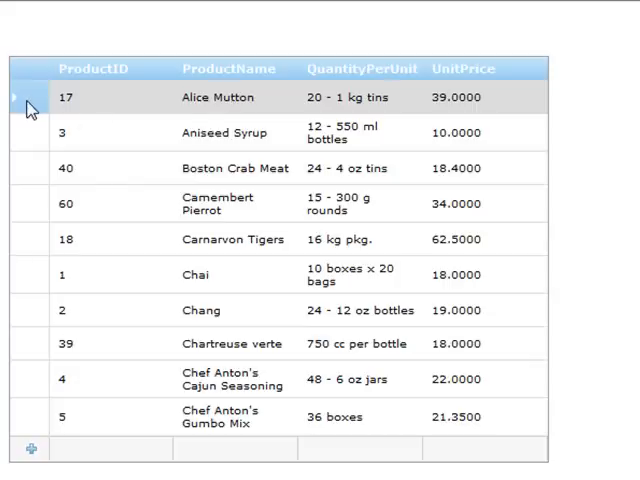
# - Edit row 17 to Alice Mutton***, 20 - 1 kg tins***, UnitPrice 40, and apply with OK
pyautogui.click(13, 97)
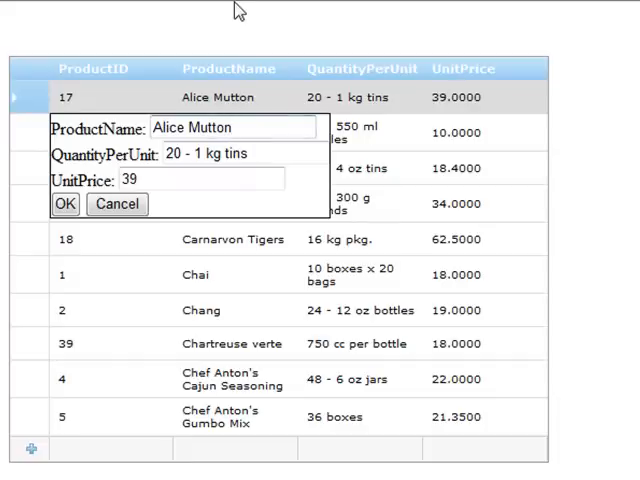
pyautogui.write('***')
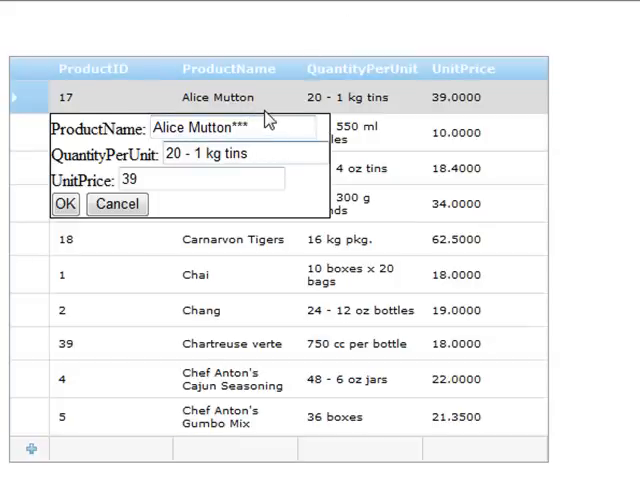
pyautogui.write('***')
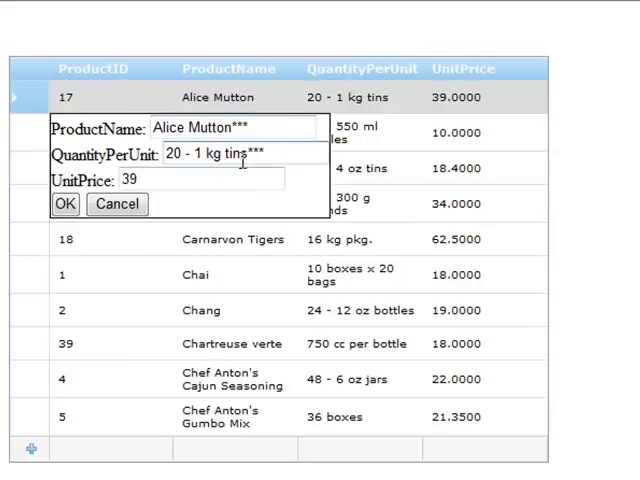
pyautogui.write('4')
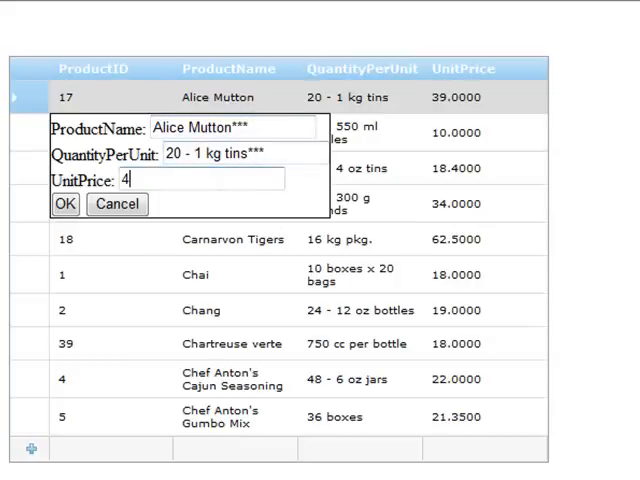
pyautogui.click(64, 204)
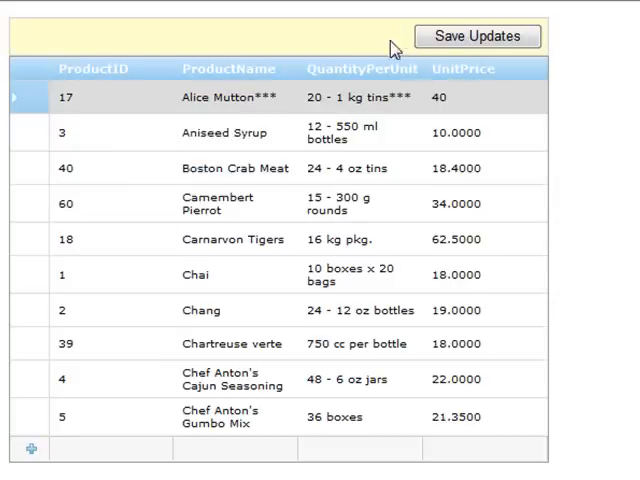
pyautogui.moveTo(407, 432)
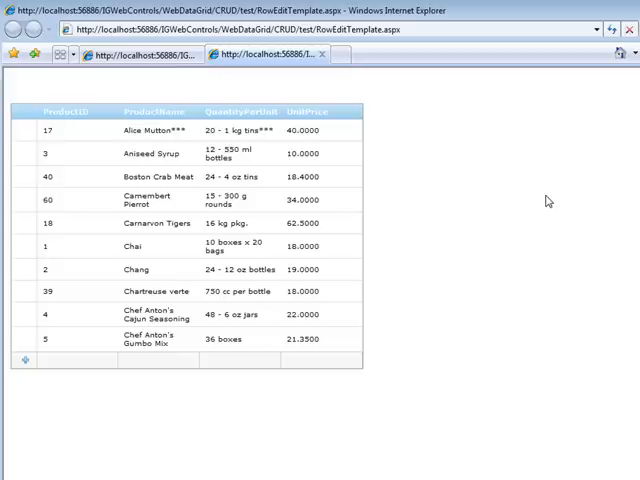
pyautogui.moveTo(95, 112)
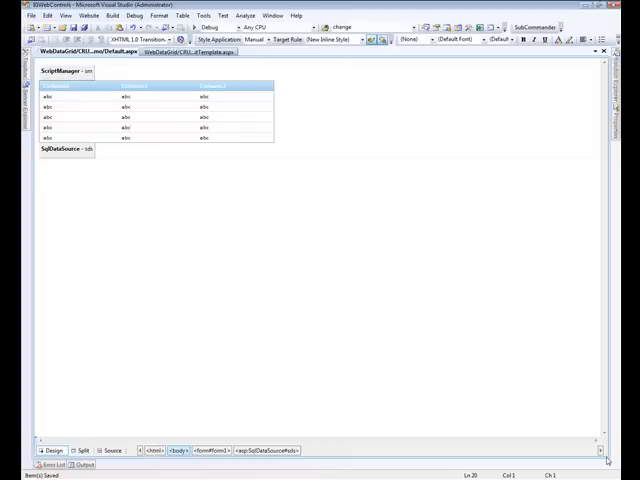
# - Configure sds to select ProductID, ProductName, UnitPrice from Products with generated INSERT/UPDATE/DELETE
pyautogui.click(70, 149)
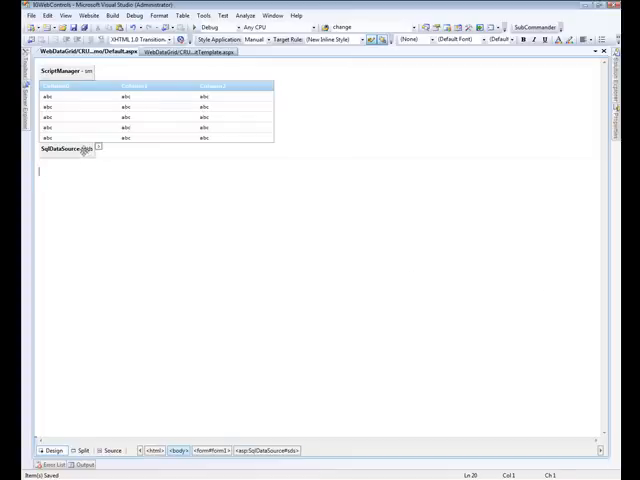
pyautogui.click(97, 148)
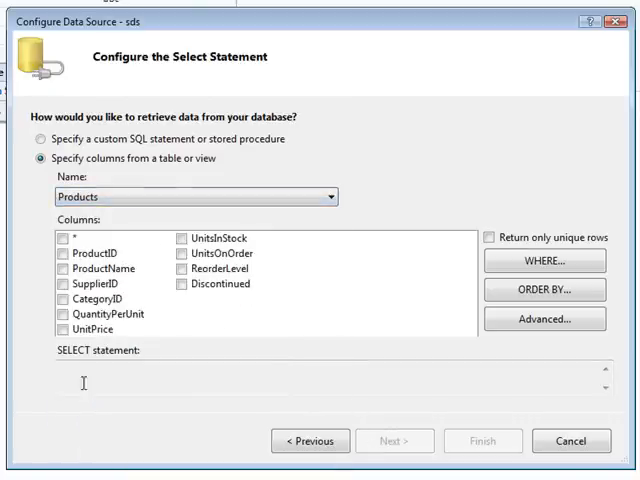
pyautogui.click(62, 254)
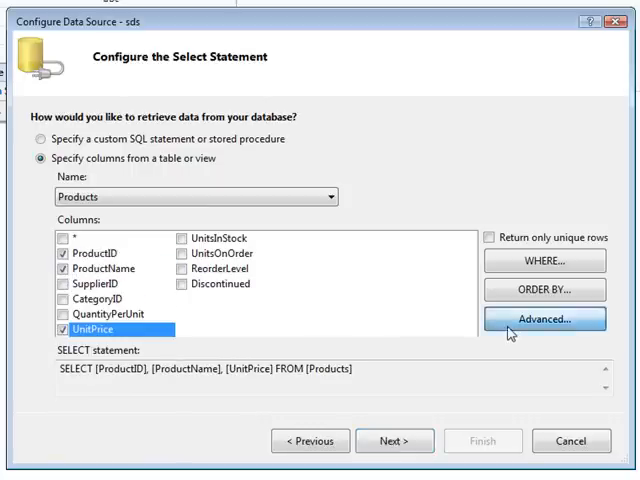
pyautogui.click(544, 319)
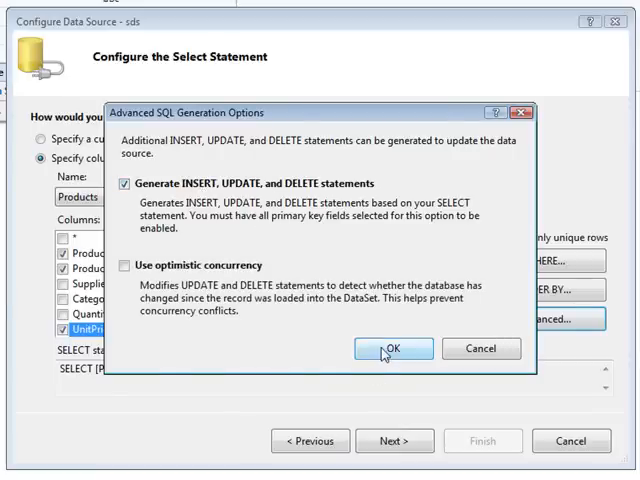
pyautogui.click(392, 348)
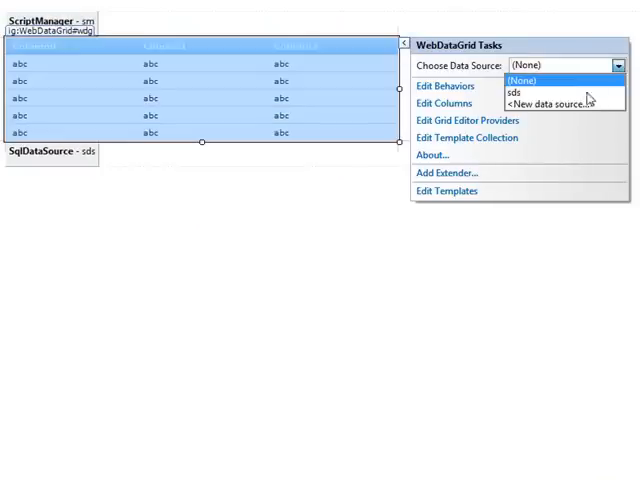
# - Choose sds as the WebDataGrid's data source in its Tasks smart tag
pyautogui.click(516, 92)
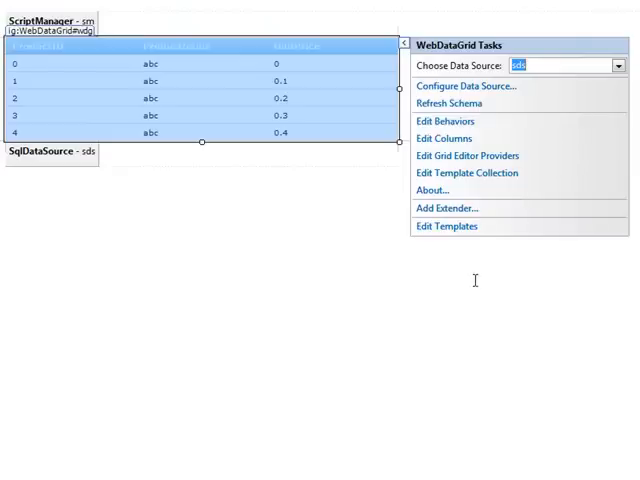
pyautogui.moveTo(159, 183)
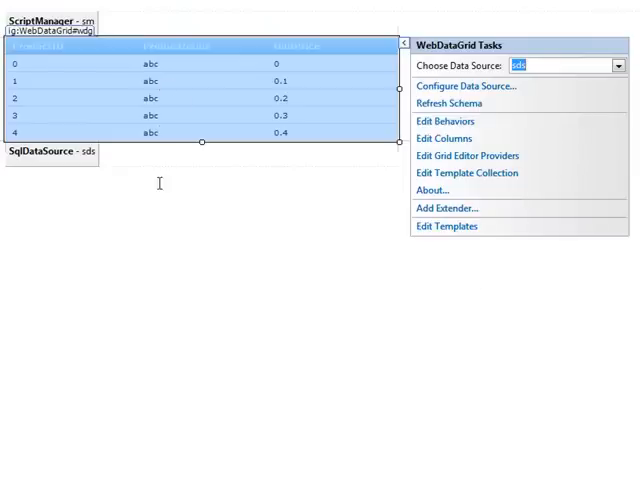
pyautogui.moveTo(210, 105)
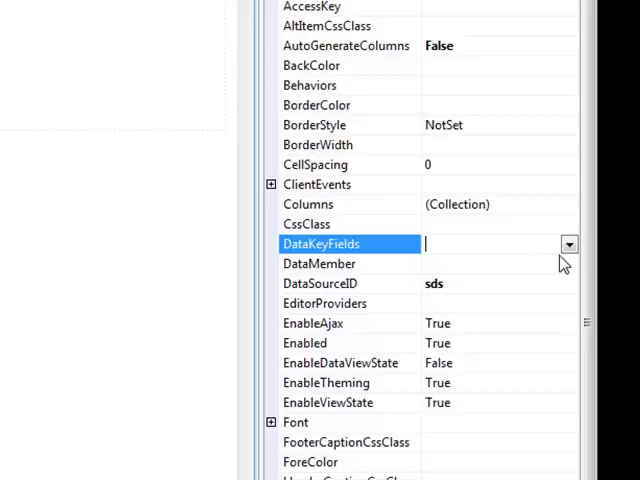
# - Select ProductID as the WebDataGrid's DataKeyFields value in Properties
pyautogui.click(568, 243)
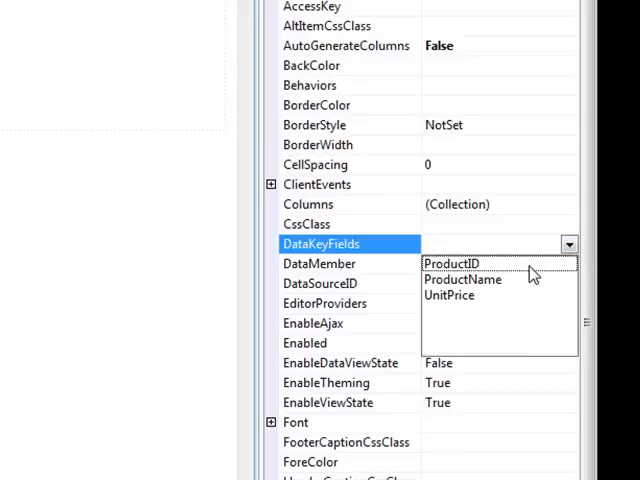
pyautogui.click(451, 263)
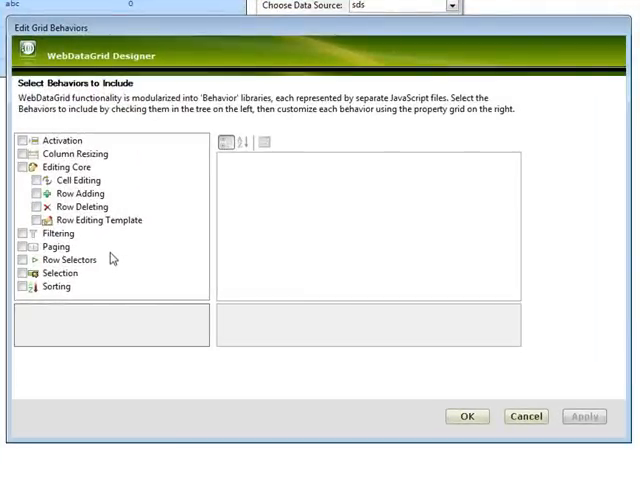
pyautogui.moveTo(78, 180)
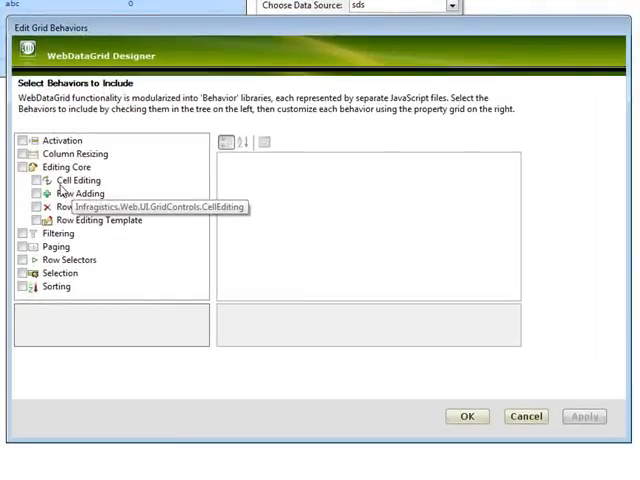
# - Enable Cell Editing, Row Adding and Row Deleting, accept enabling Selection, and apply the behaviors
pyautogui.click(35, 180)
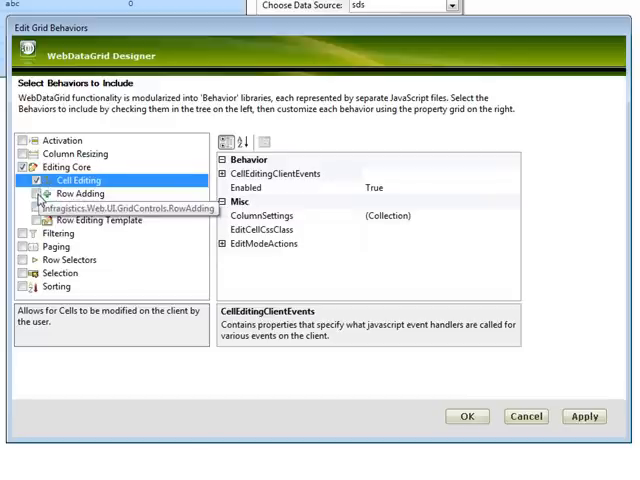
pyautogui.click(35, 207)
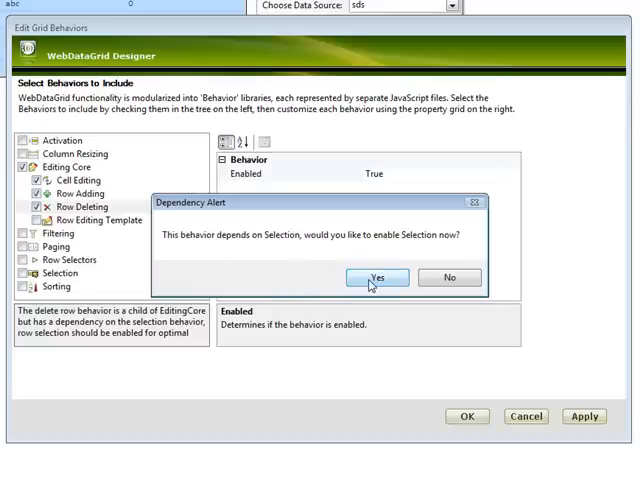
pyautogui.click(377, 277)
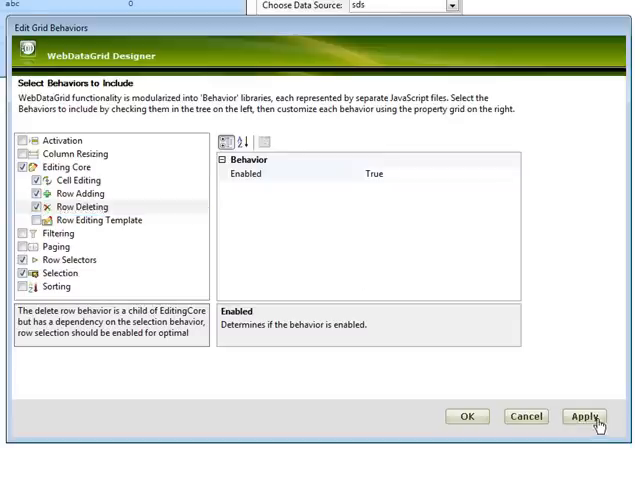
pyautogui.click(585, 416)
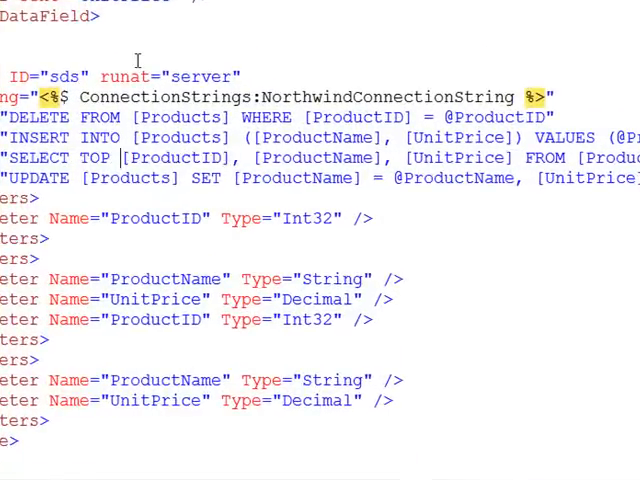
# - Change the SelectCommand to SELECT TOP 10 … ORDER BY [ProductName] in Source view
pyautogui.hscroll(3)
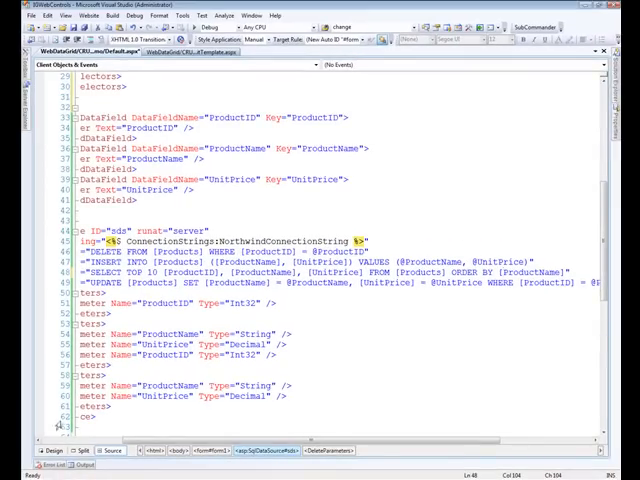
pyautogui.click(42, 450)
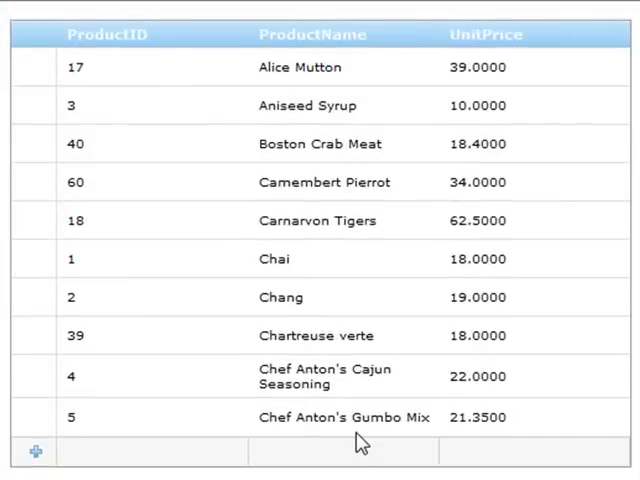
pyautogui.moveTo(178, 458)
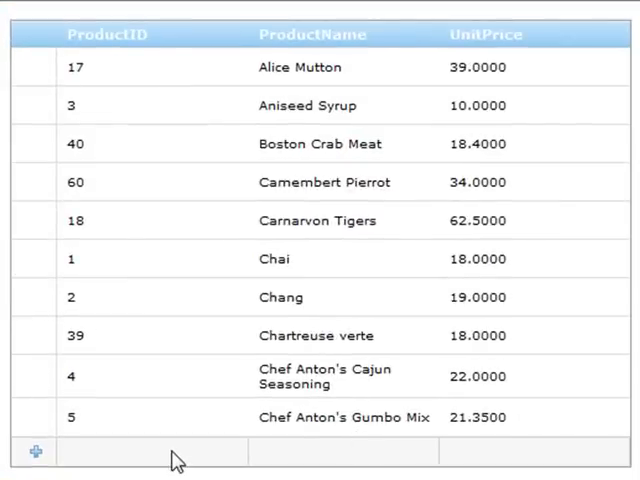
# - Enter a new product AAA with UnitPrice 23 in the add-new row and commit it
pyautogui.click(152, 452)
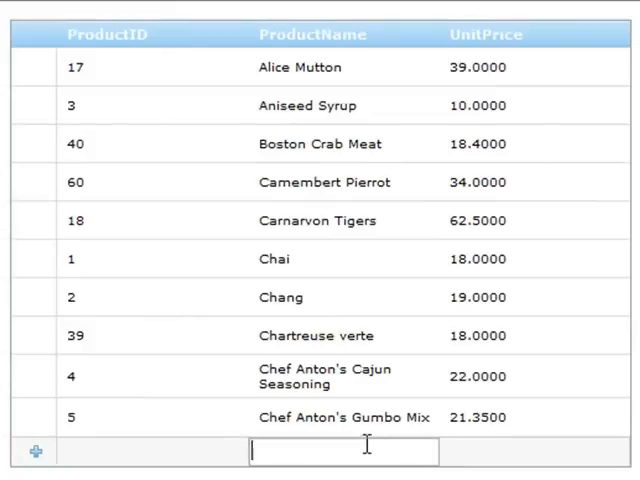
pyautogui.write('AAA')
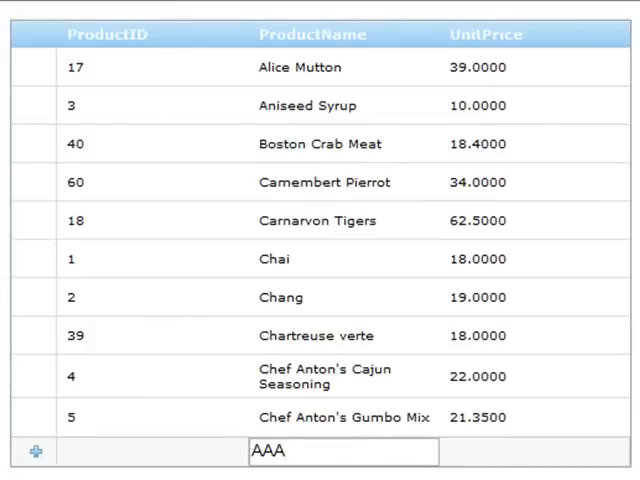
pyautogui.write('23')
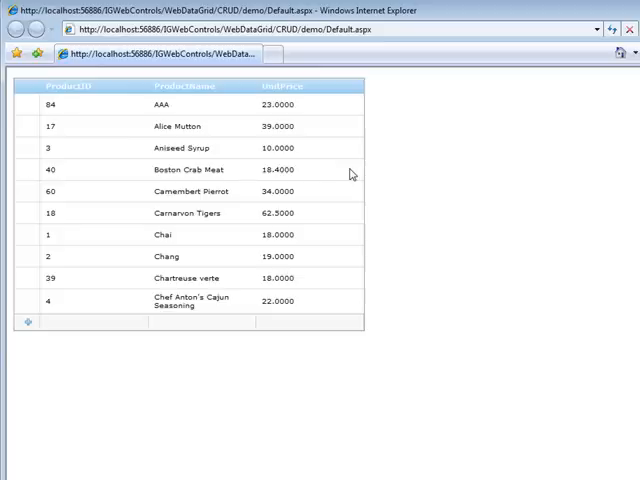
pyautogui.moveTo(351, 170)
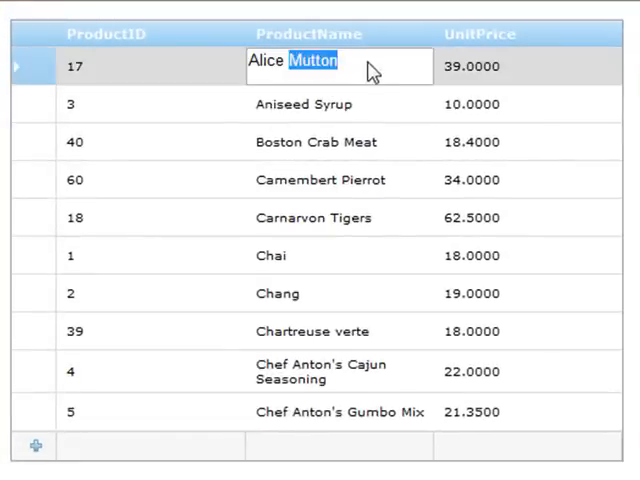
# - Type klasdklfjalkjsd into Alice Mutton's name cell and observe the edit revert
pyautogui.write('klasdklfjalkjsd')
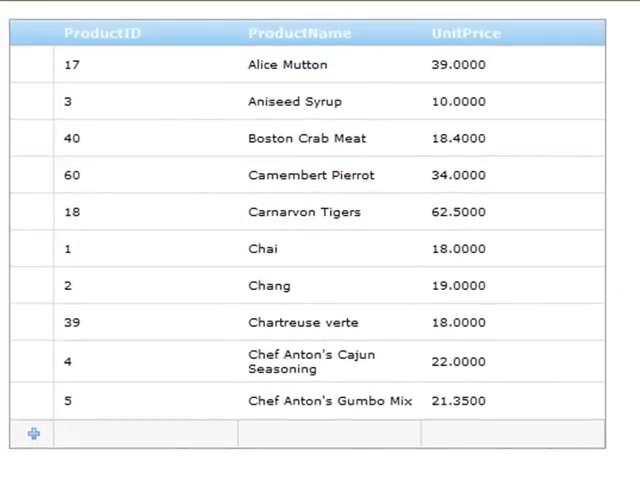
pyautogui.moveTo(367, 293)
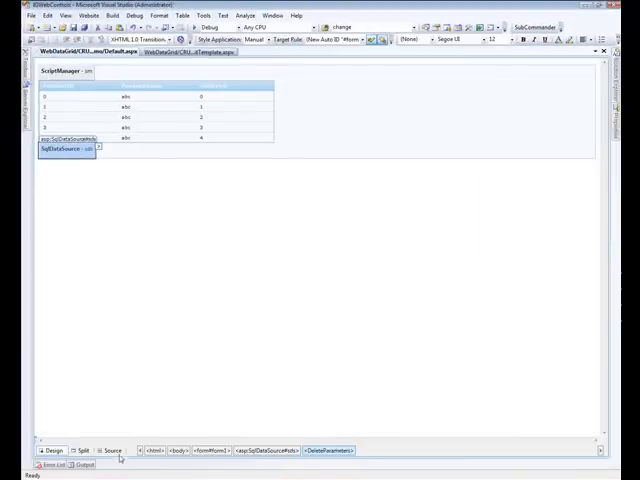
# - Add an asp:Button btnSave with Text "Save Updates" above the WebDataGrid in the markup
pyautogui.click(109, 450)
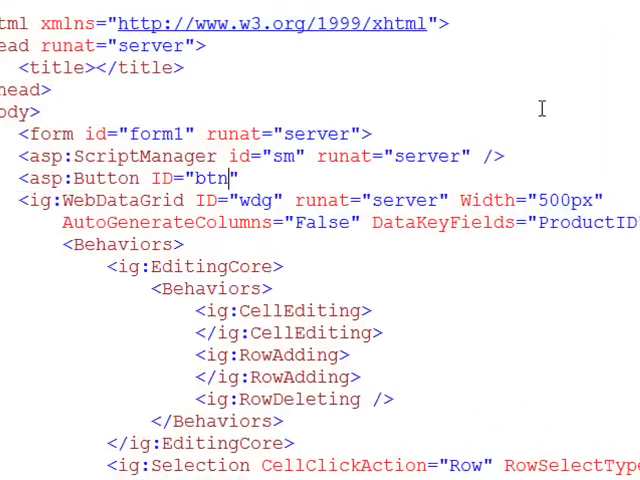
pyautogui.write('Save')
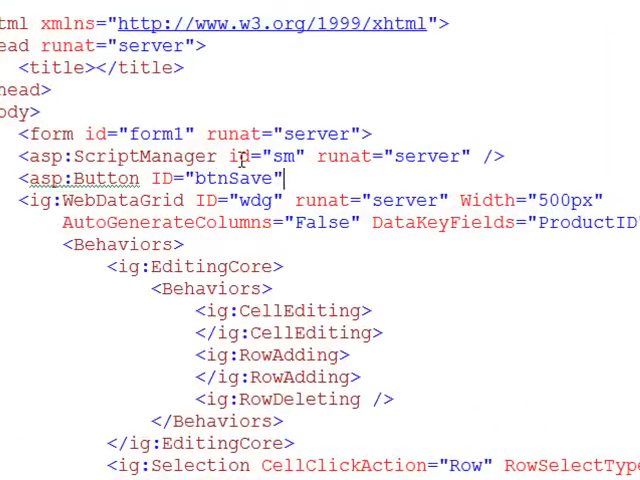
pyautogui.write('Text')
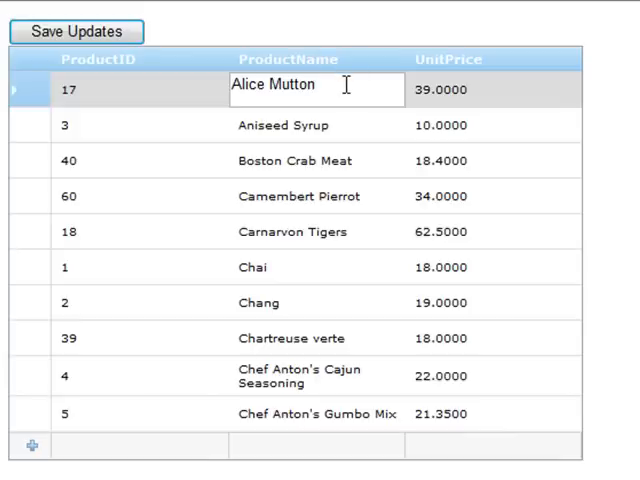
# - Edit the Alice Mutton cell in the browser to read "Alice Mutton --"
pyautogui.write('--')
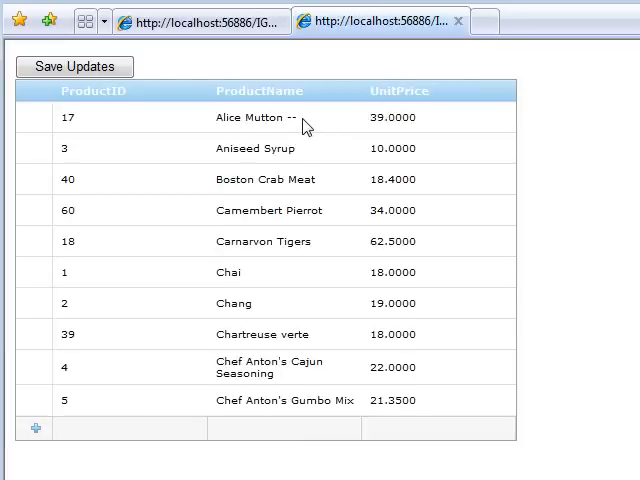
pyautogui.moveTo(537, 139)
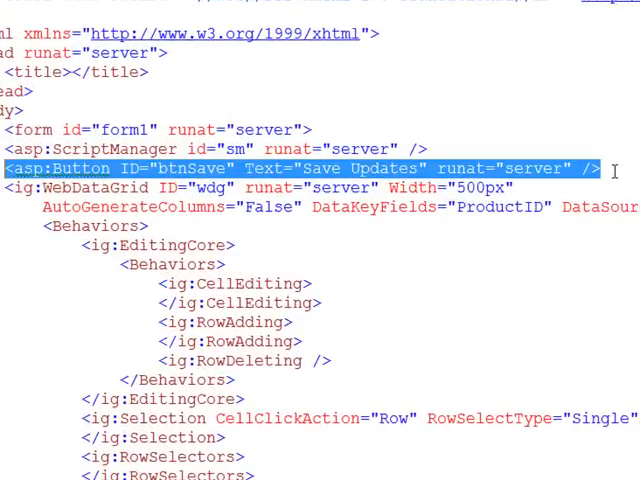
# - Wrap btnSave inside an UpdatePanel pnl with a ContentTemplate in the page markup
pyautogui.write('<asp')
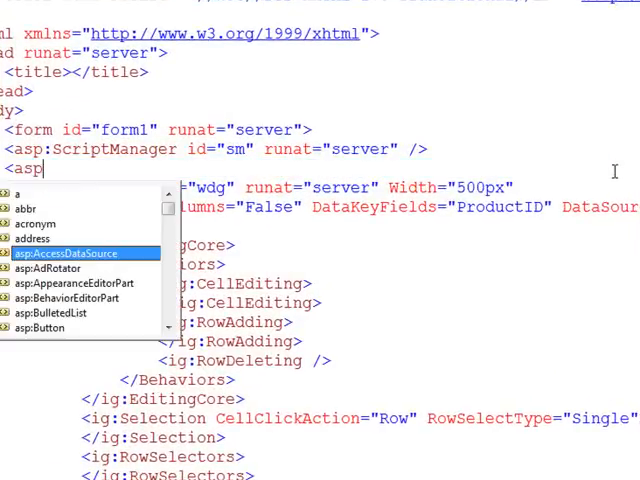
pyautogui.write('unat="server">')
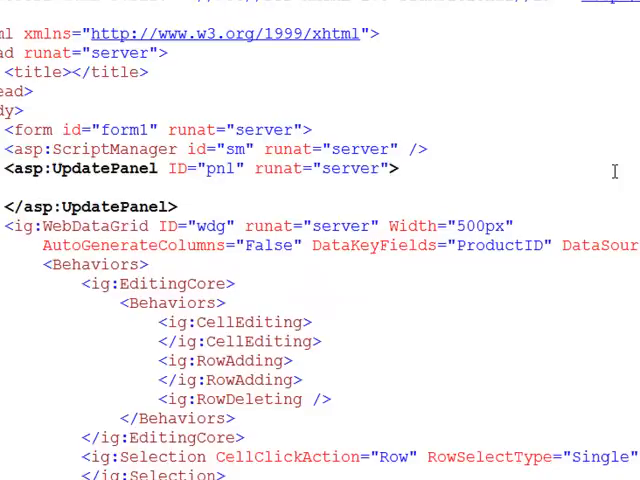
pyautogui.write('<co')
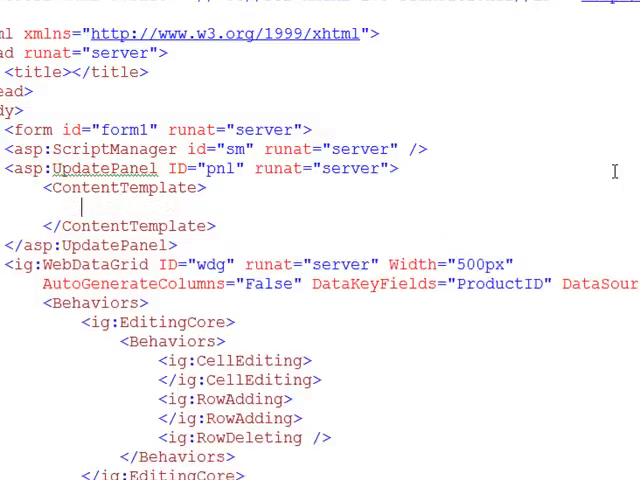
pyautogui.write('<asp:Button ID="btnSave" Text="Save Updates" runat="server" />')
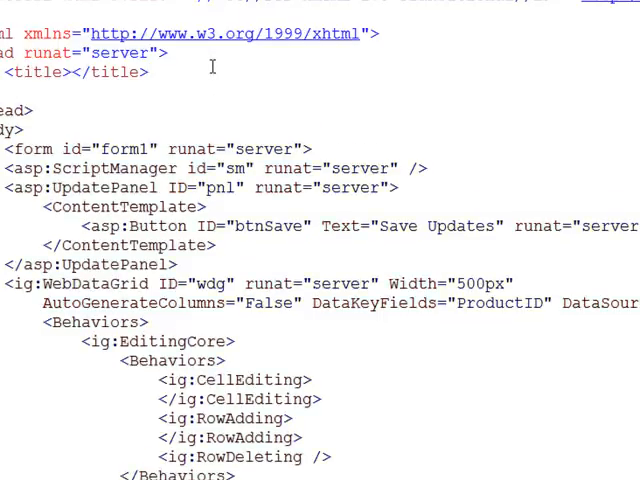
# - Add a style block with a .hide rule setting visibility:hidden in the page head
pyautogui.write('<style')
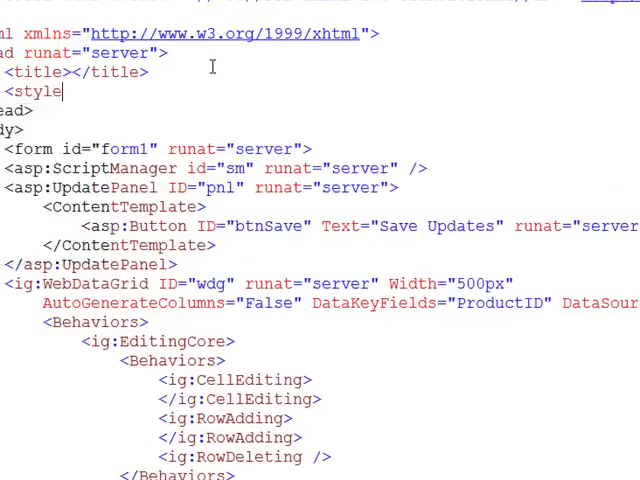
pyautogui.write('tup')
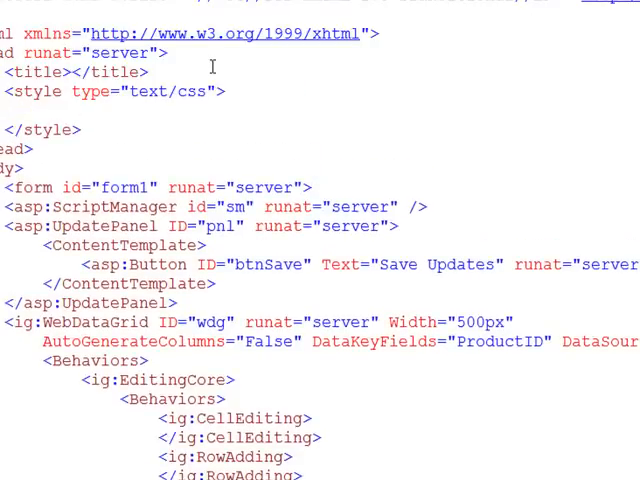
pyautogui.write('.hide')
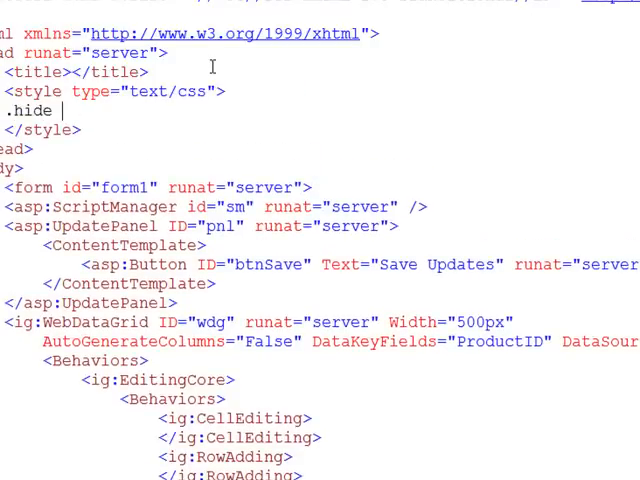
pyautogui.write('{vi')
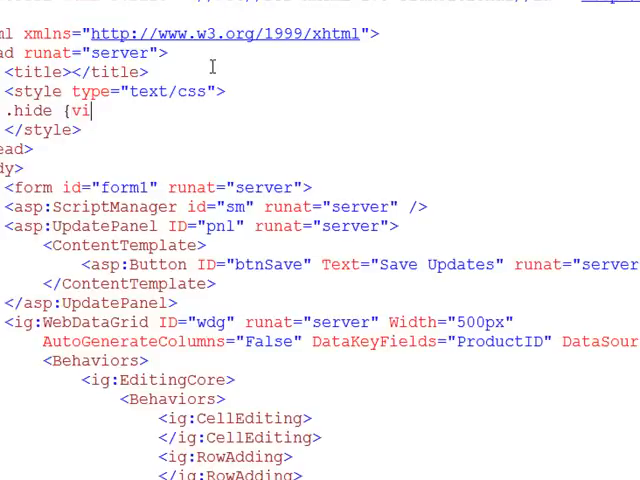
pyautogui.write('sibility')
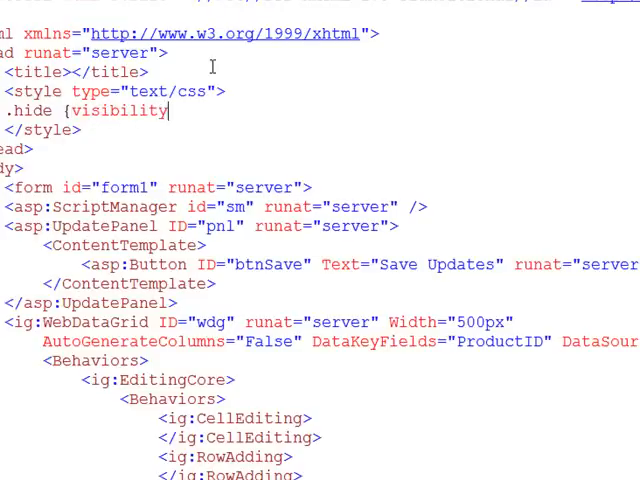
pyautogui.write(':hidden;}')
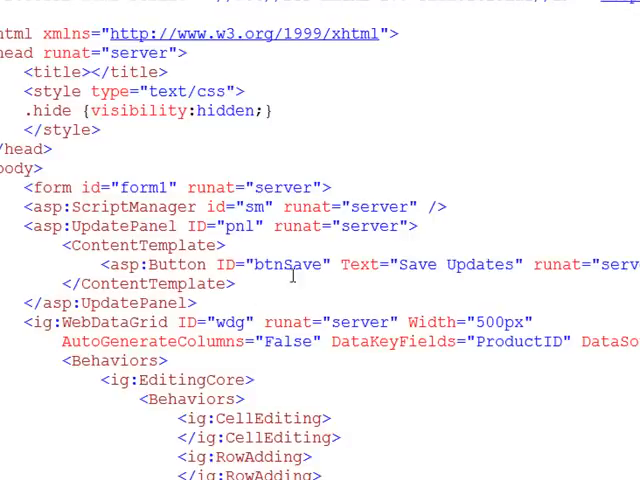
# - Give the btnSave button CssClass="hide"
pyautogui.write('c')
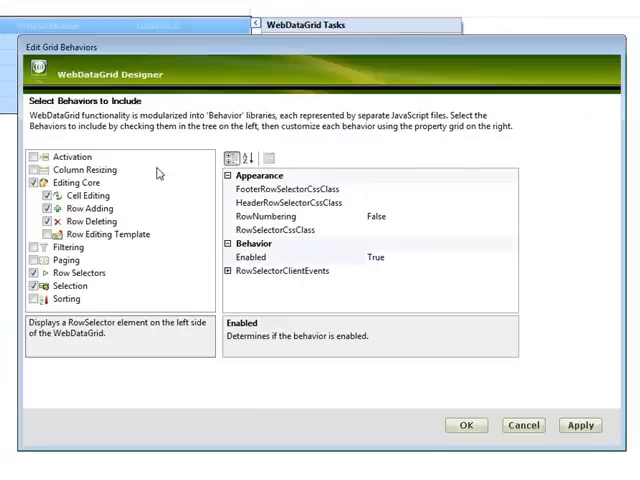
# - Set the Cell Editing behavior's ExitedEditMode client event to cellDirty and confirm
pyautogui.click(86, 195)
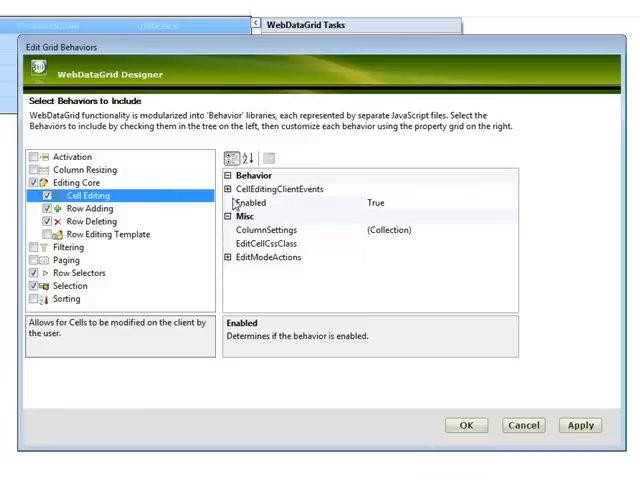
pyautogui.click(225, 189)
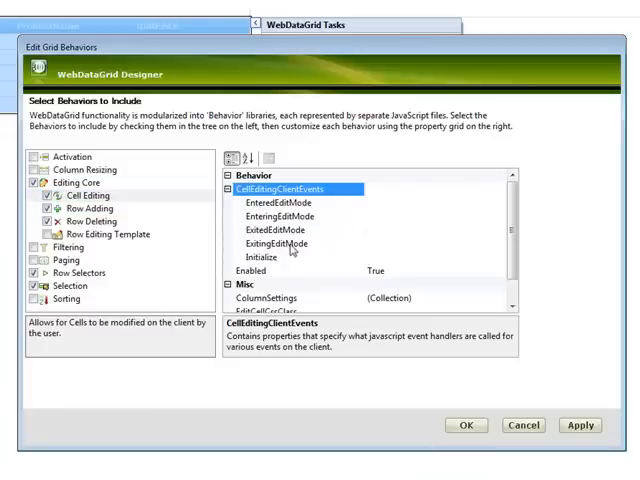
pyautogui.click(280, 230)
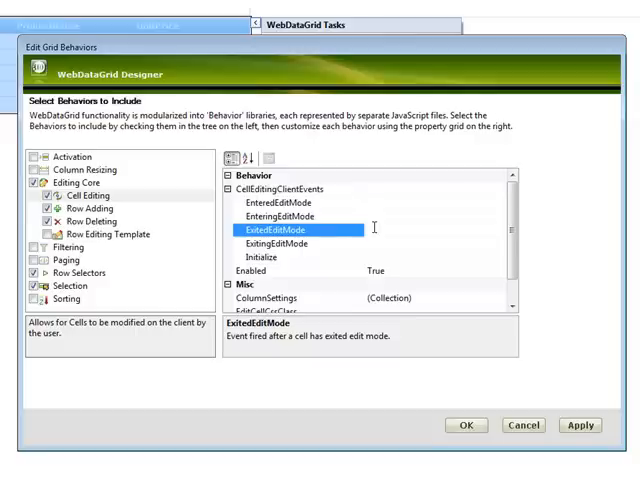
pyautogui.write('cellDirty')
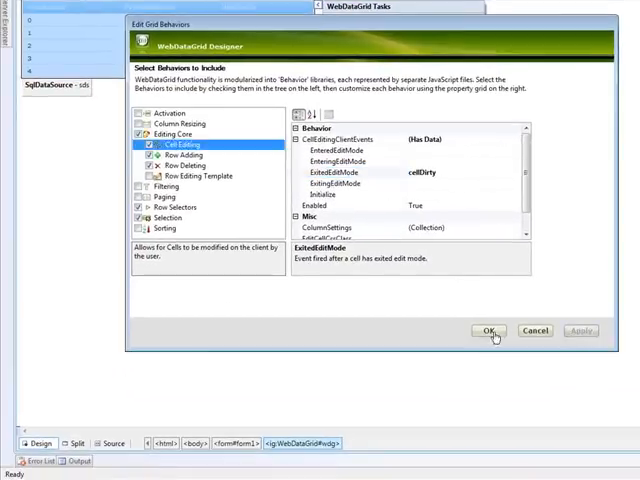
pyautogui.click(488, 331)
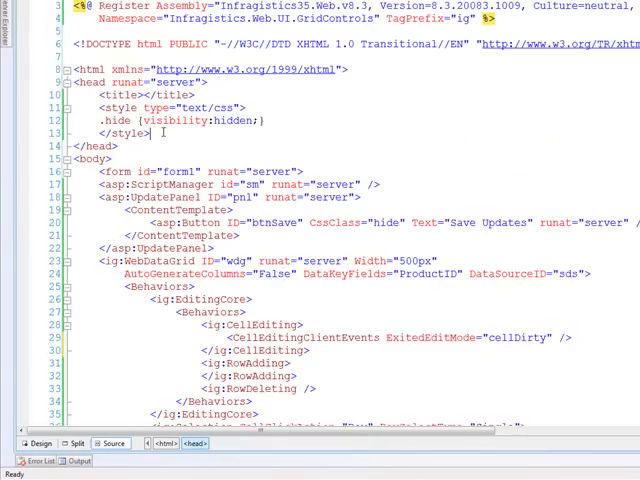
# - Start a text/javascript script block declaring function cellDirty() in the head
pyautogui.write('<')
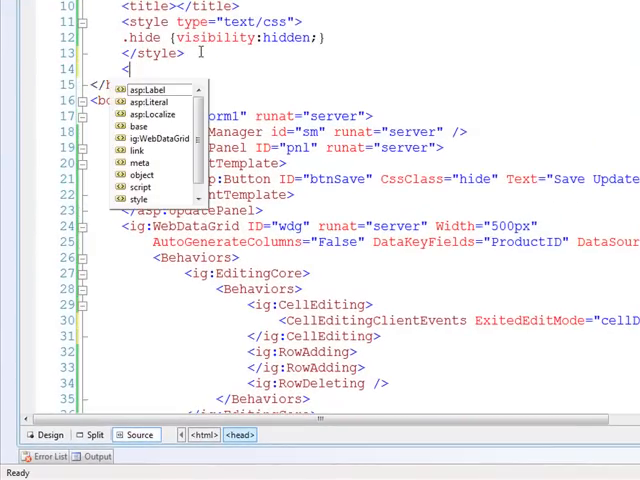
pyautogui.write('sc')
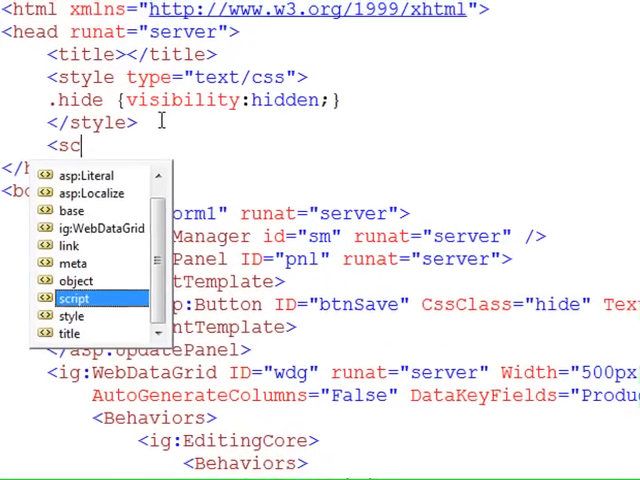
pyautogui.write('script type')
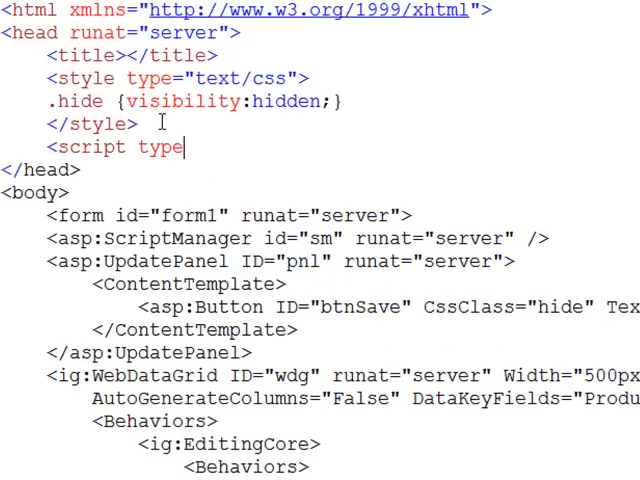
pyautogui.write('="text/javascript">')
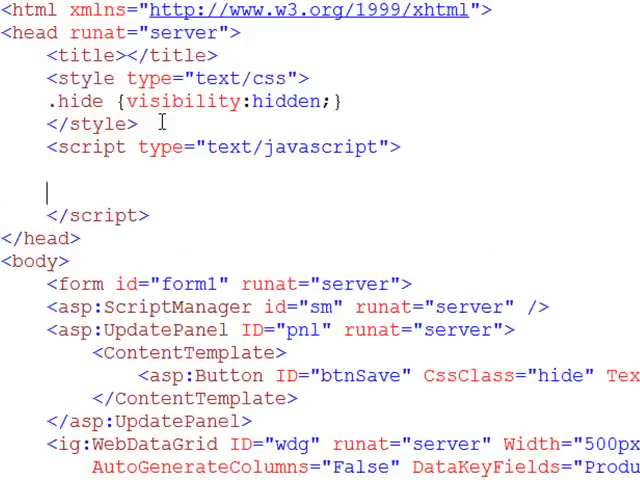
pyautogui.write('function cellDir')
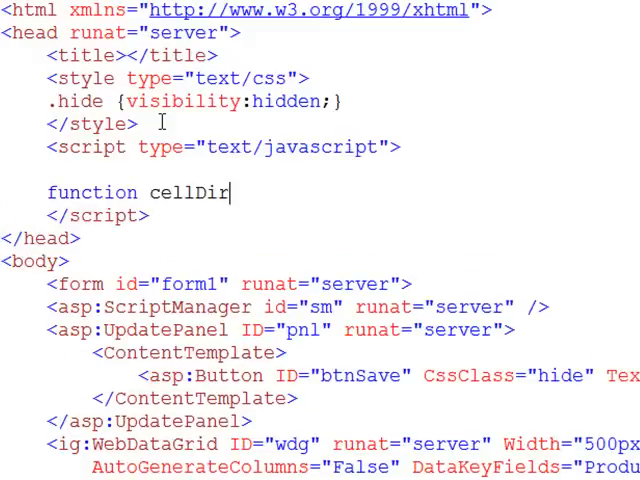
pyautogui.write('ty()')
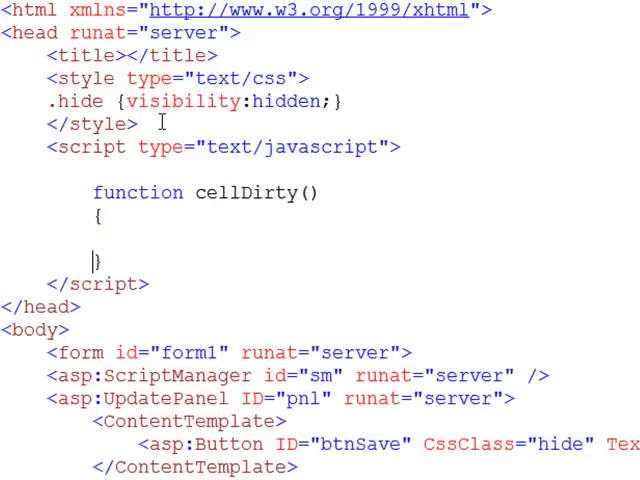
# - Make cellDirty set $get(btnSave.ClientID).className to "" to unhide the Save button
pyautogui.write('$')
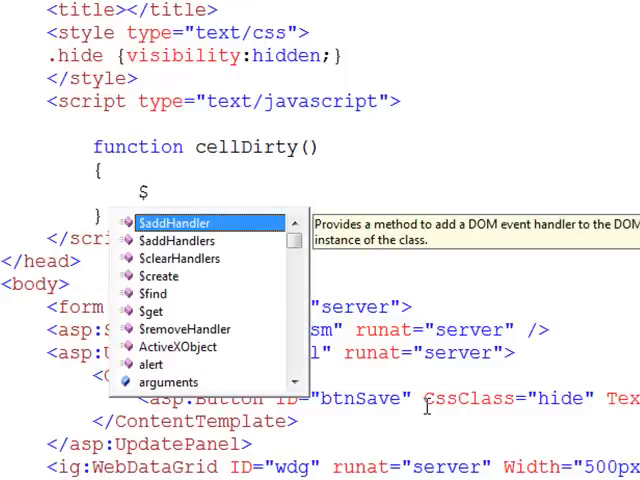
pyautogui.write('get(')
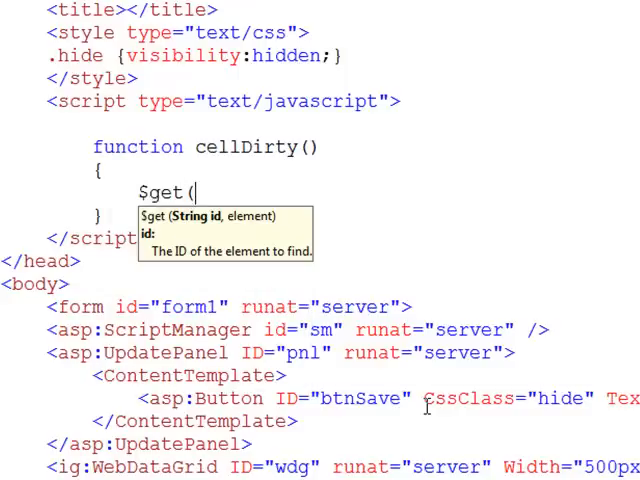
pyautogui.write('"')
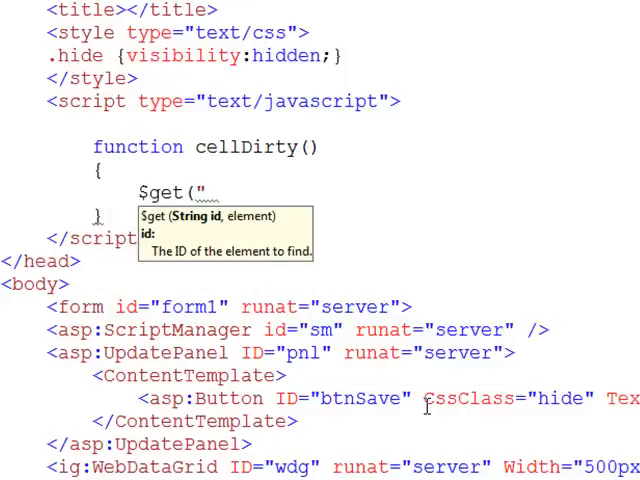
pyautogui.write('<%= this. %>')
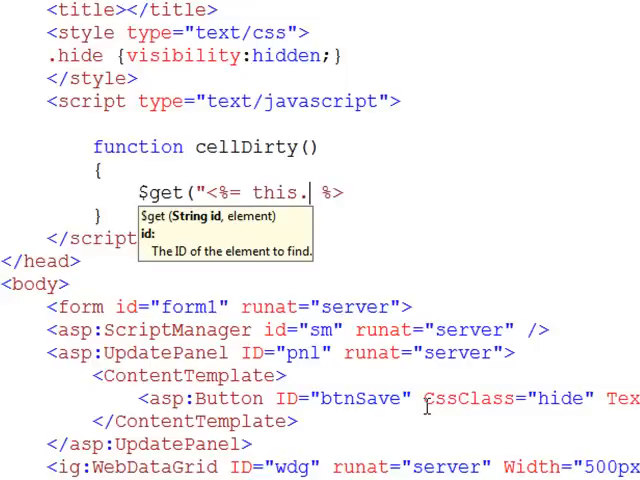
pyautogui.write('btn')
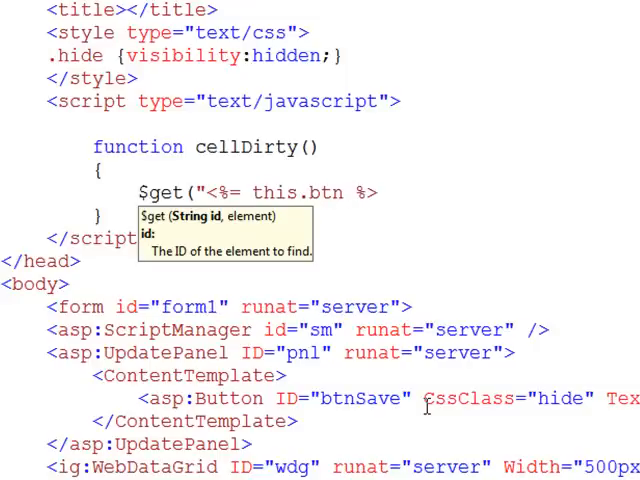
pyautogui.write('Save.C')
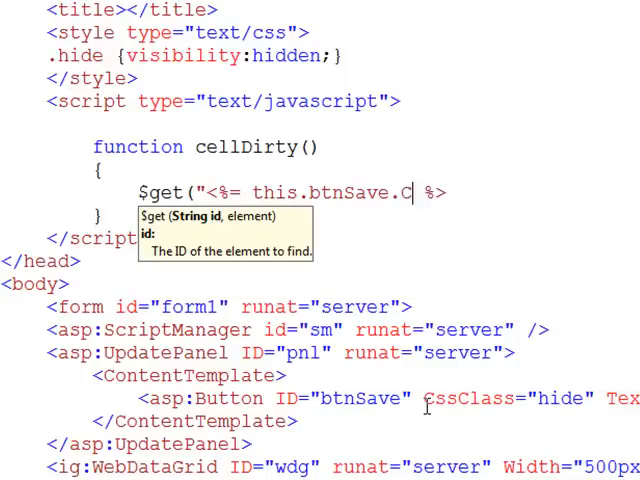
pyautogui.write('lientID')
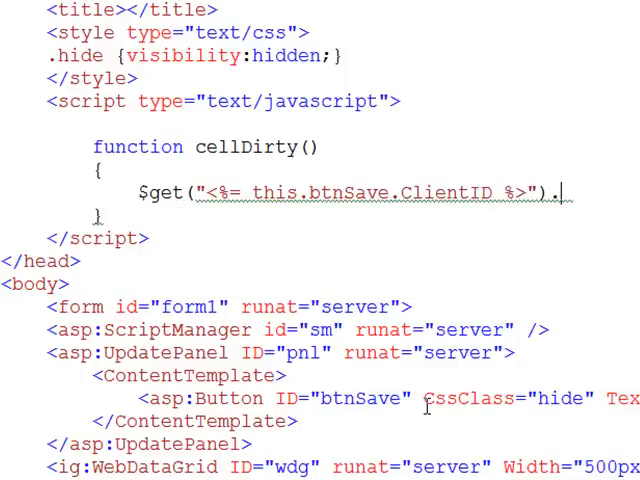
pyautogui.write('class')
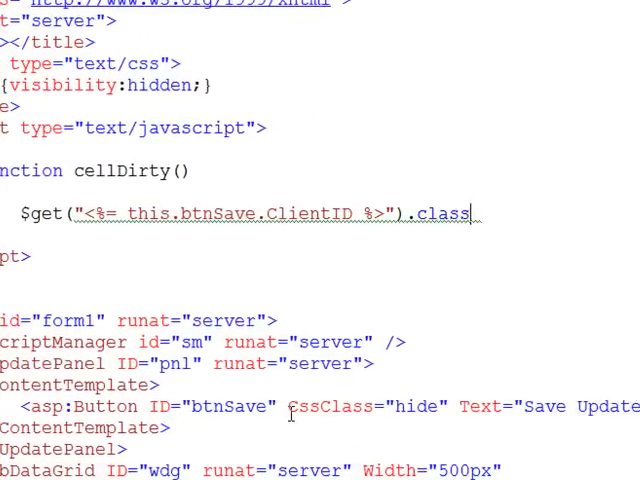
pyautogui.write('Name = ""')
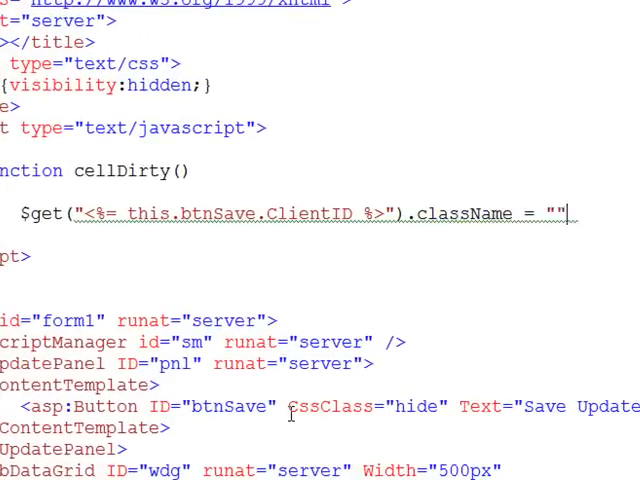
pyautogui.write(';')
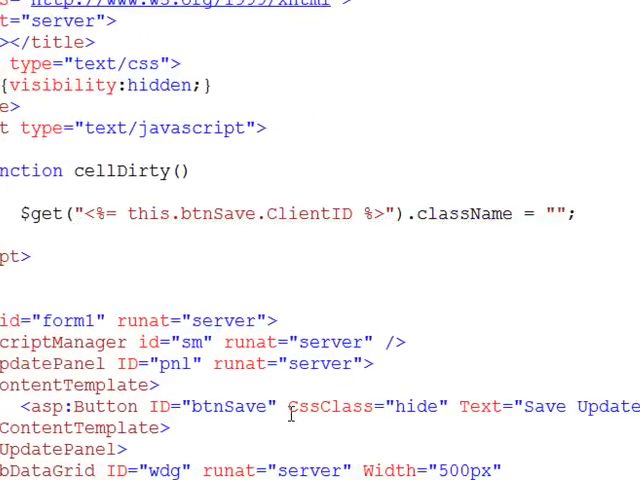